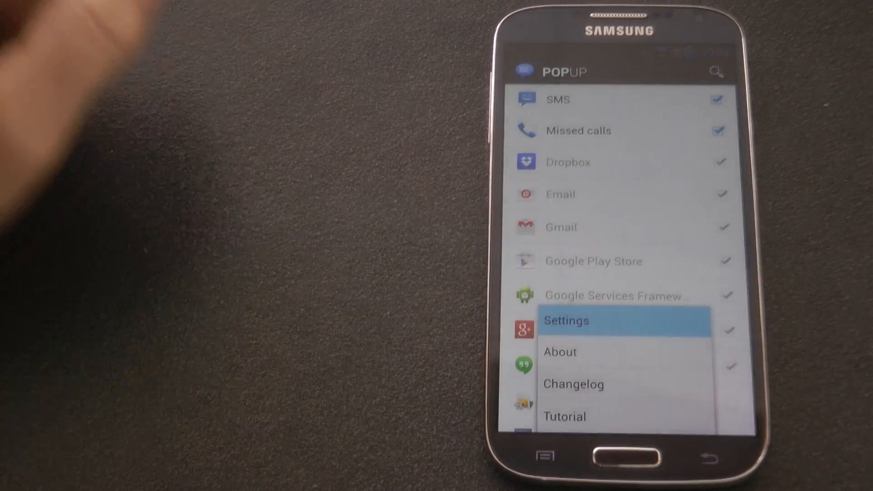
- Open Popup's notification settings and preview then dismiss the "This is a test" popup
click(565, 321)
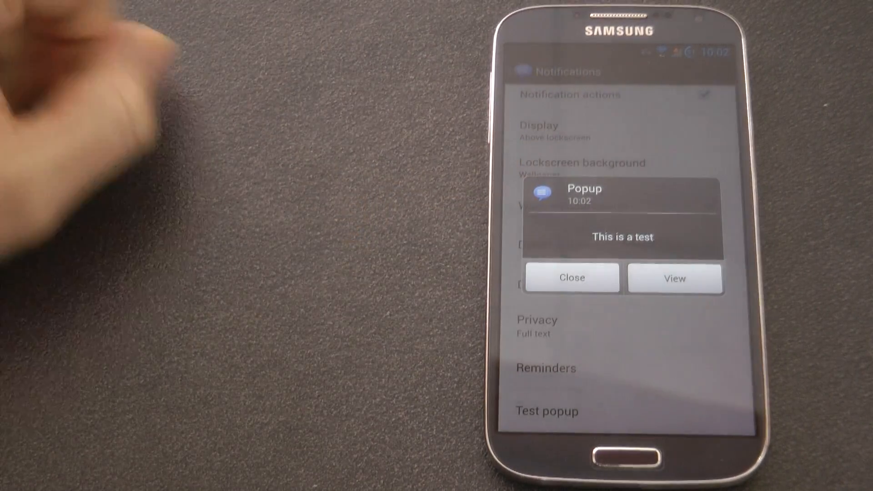
click(572, 279)
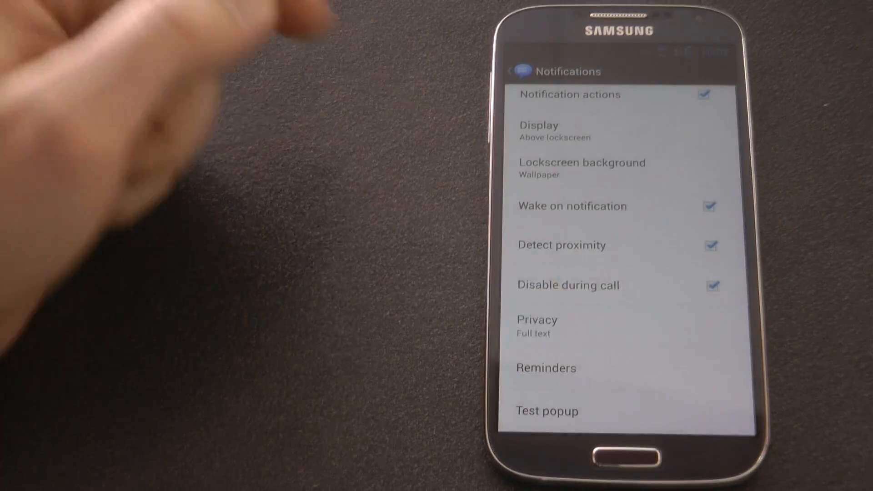
click(536, 326)
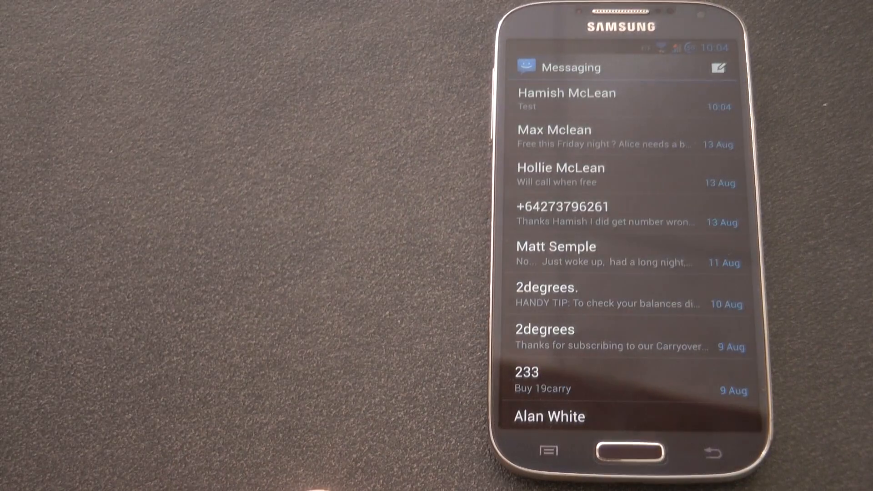
- Leave the Messaging conversation list and return to the home screen
click(626, 452)
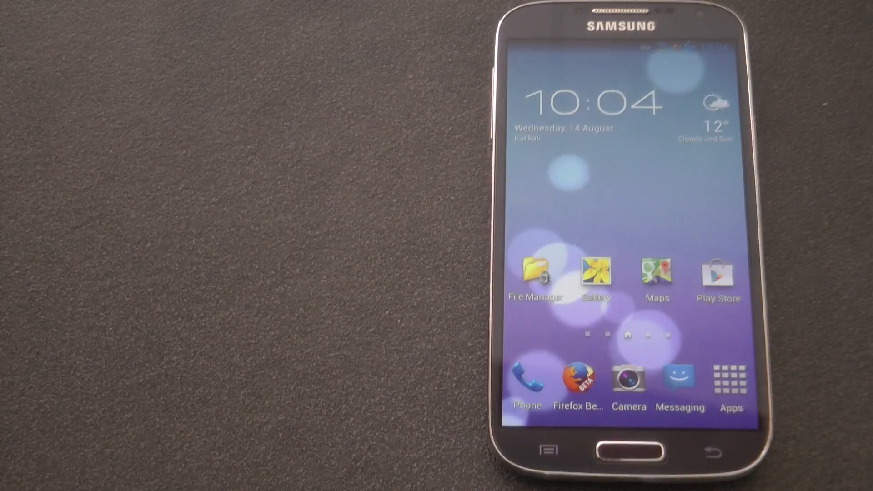
- Launch OfficeSuite from the app drawer and save Untitled.docx to the SD card
click(730, 384)
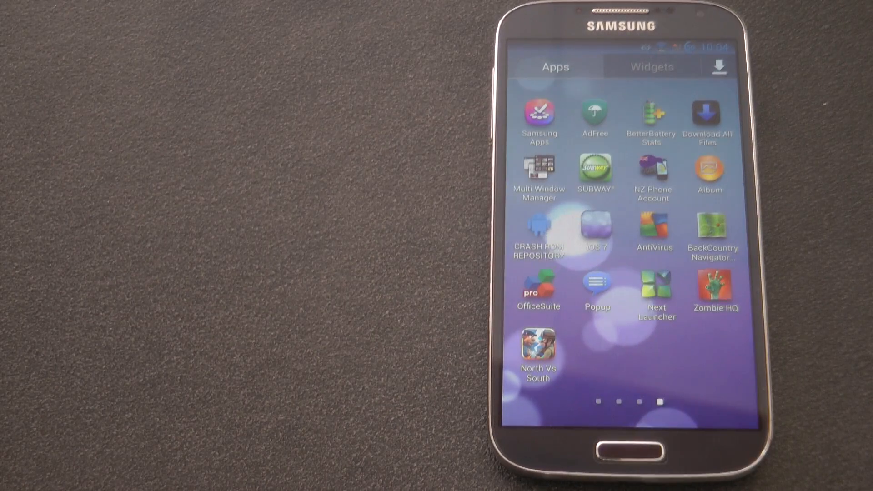
click(538, 285)
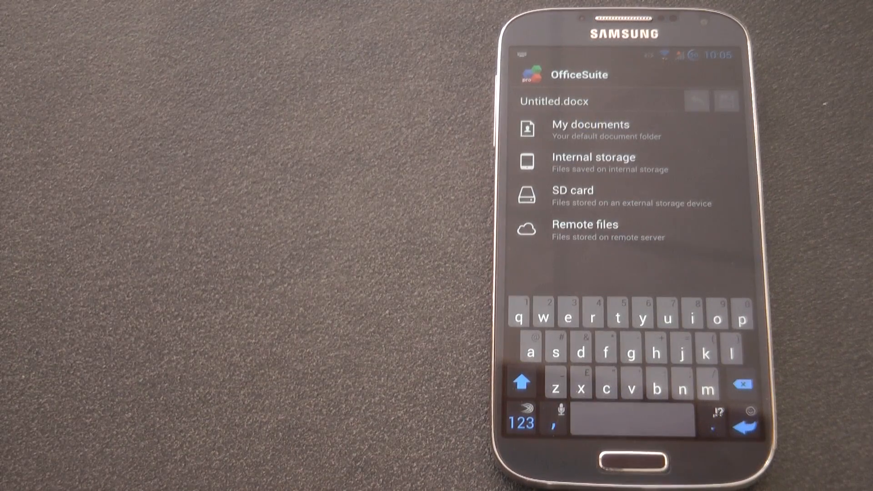
click(572, 196)
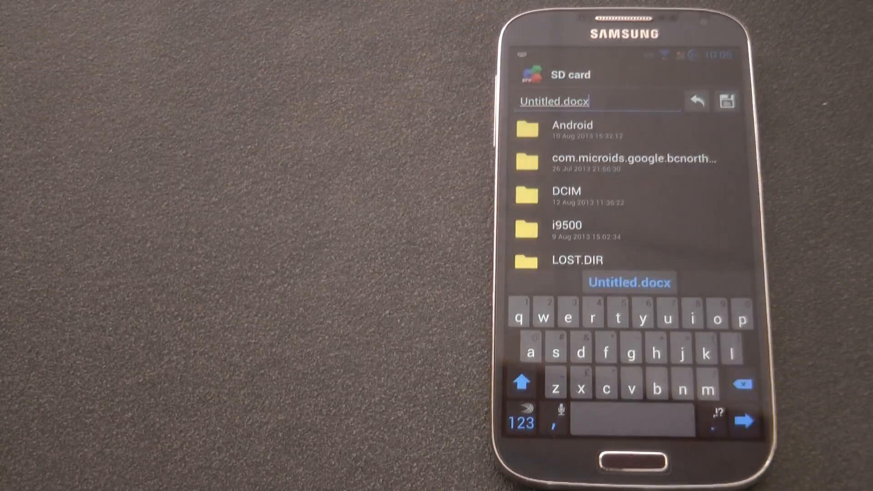
click(628, 282)
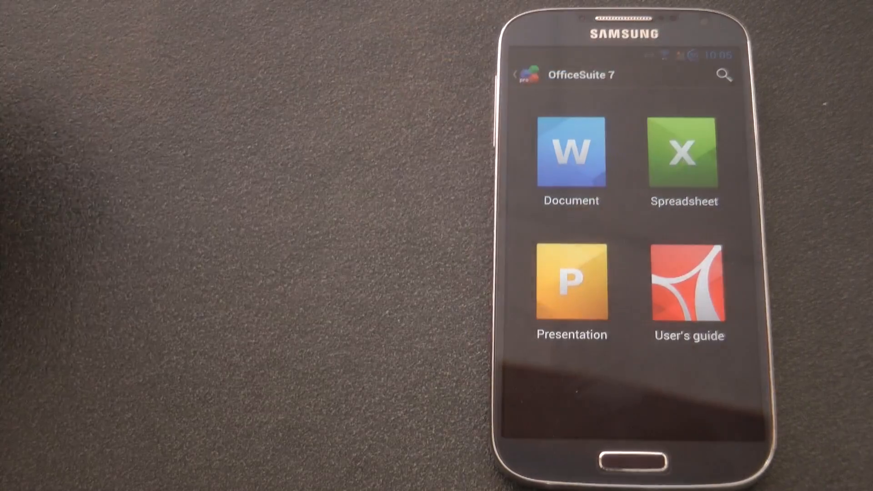
click(683, 153)
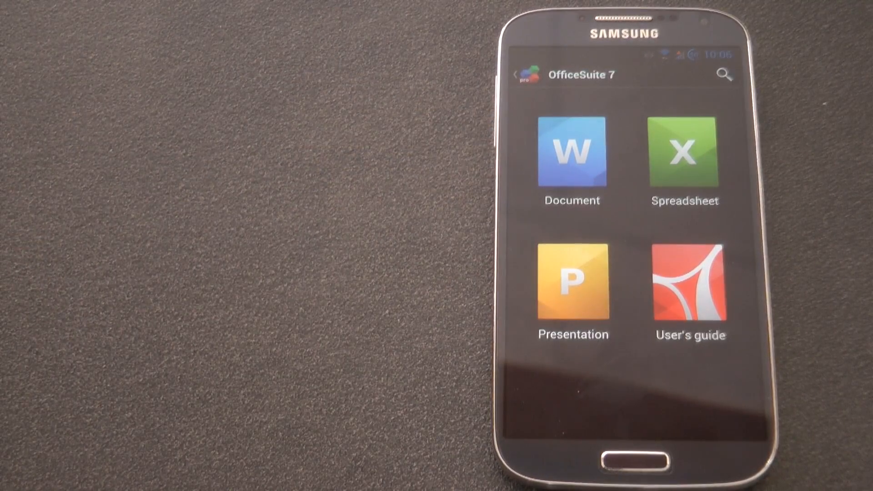
- Slide out OfficeSuite's navigation drawer of storage locations and options
click(526, 75)
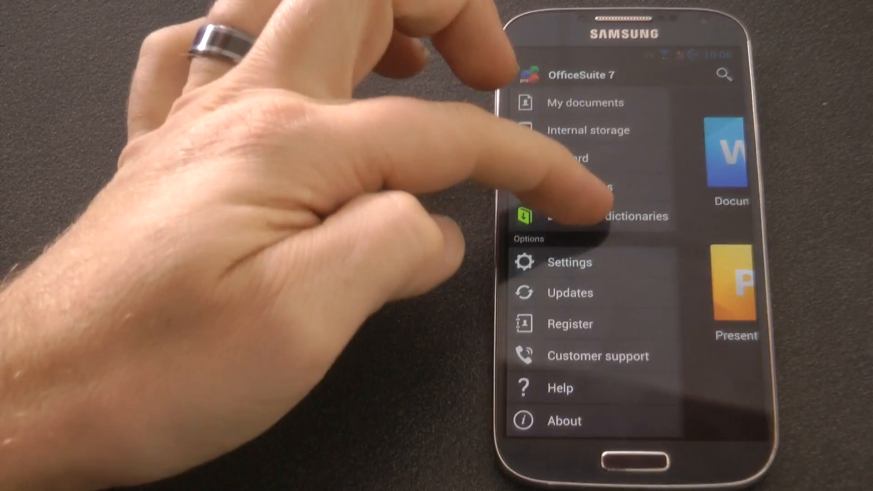
click(569, 261)
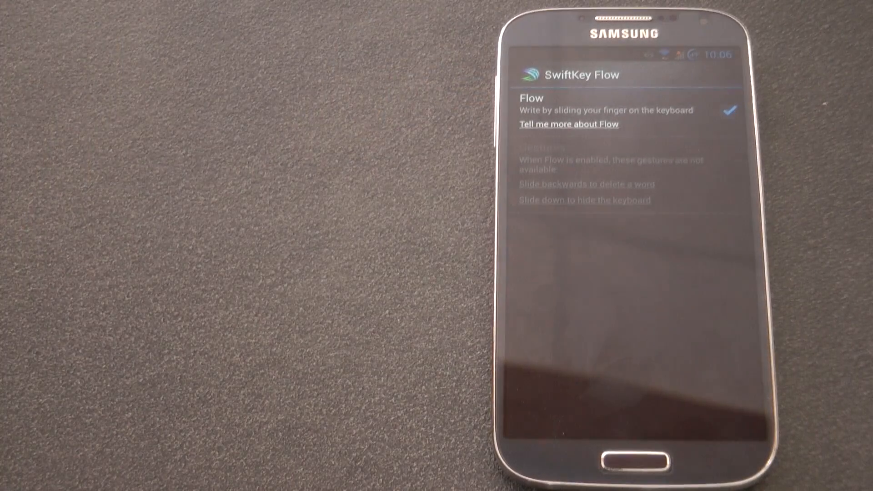
- Confirm SwiftKey Flow is enabled, then open Personalization sources like Gmail and SMS
click(717, 460)
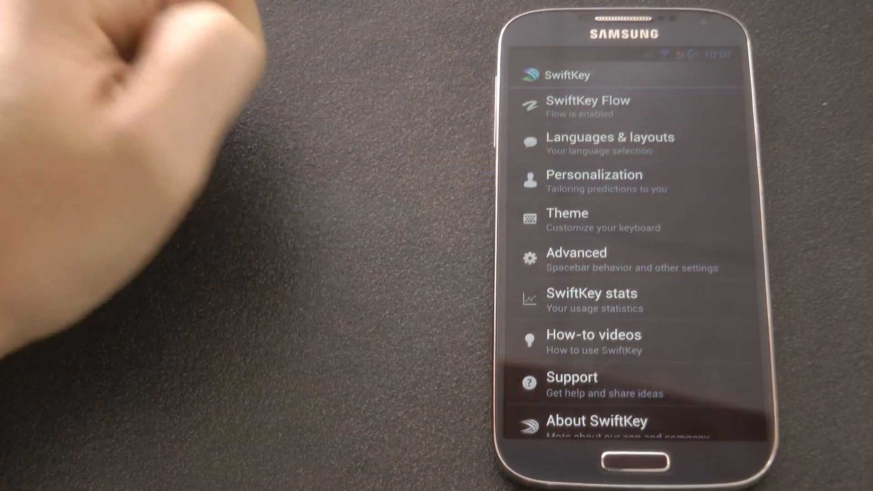
click(594, 175)
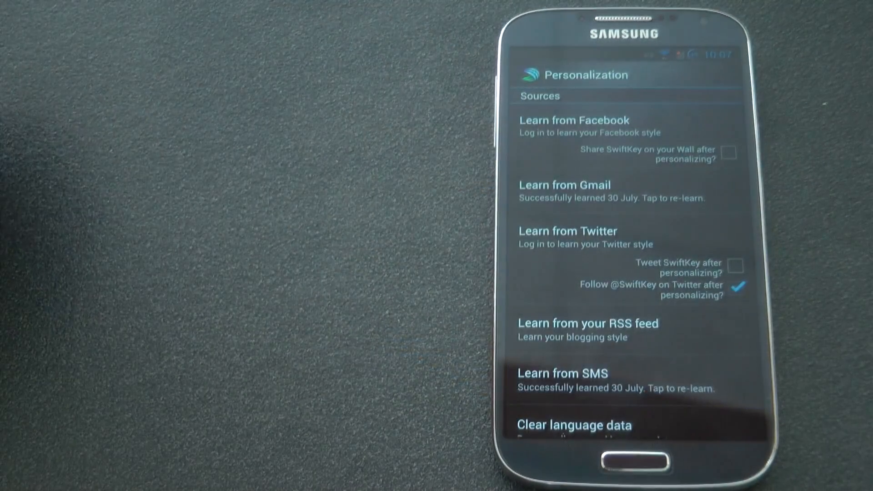
click(561, 373)
text(The)
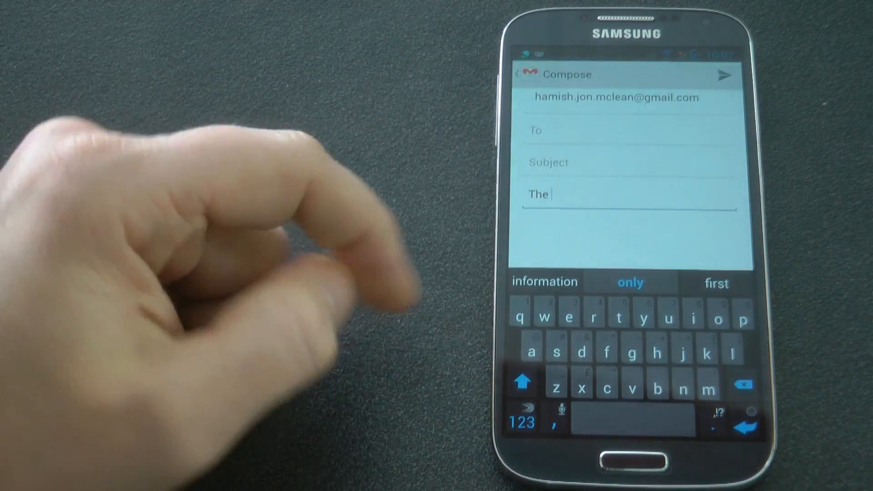
- Dictate "doesn't work" into the Gmail draft body and type "the quick brown fox jumped over"
click(551, 421)
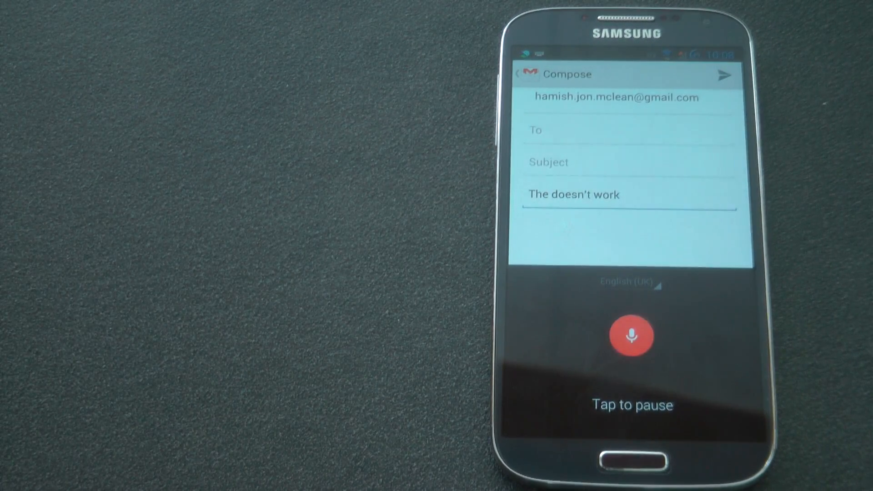
text(the quick brown fox jumped over)
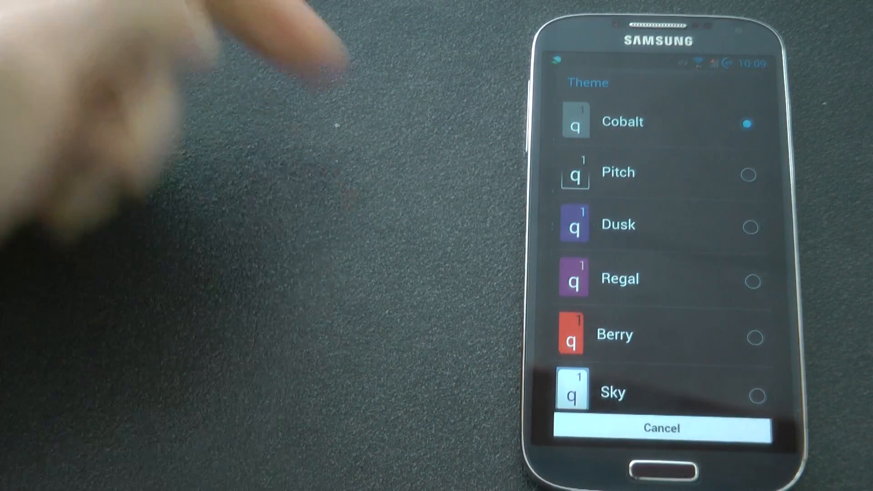
- Scroll the SwiftKey theme list to reveal Fuchsia, Holo, Light and Pumpkin
scroll(down, 3)
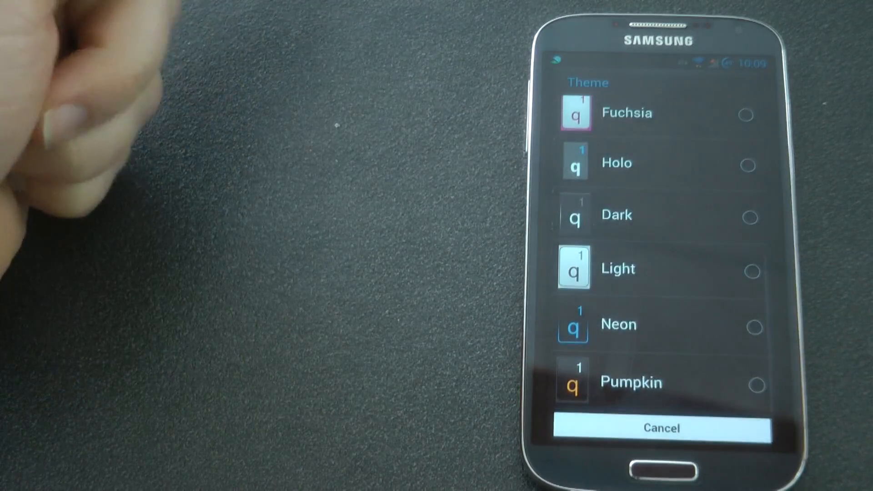